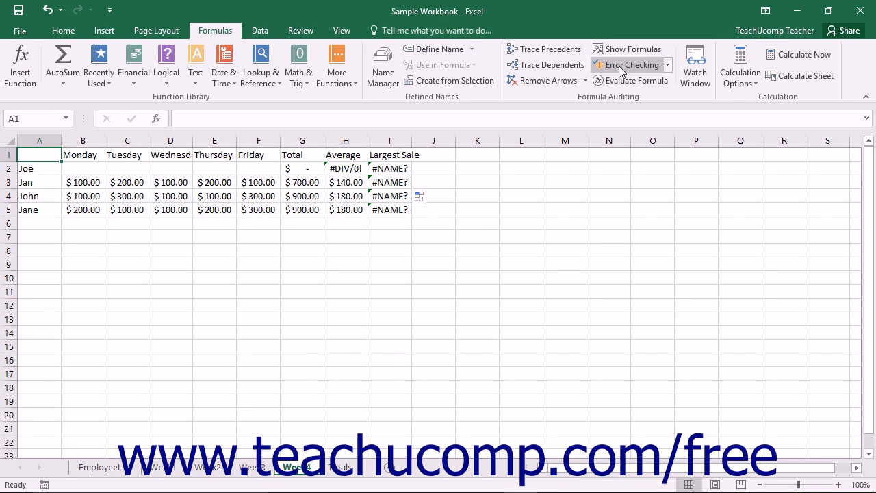
{"action": "mouse_move", "coordinate": [624, 64]}
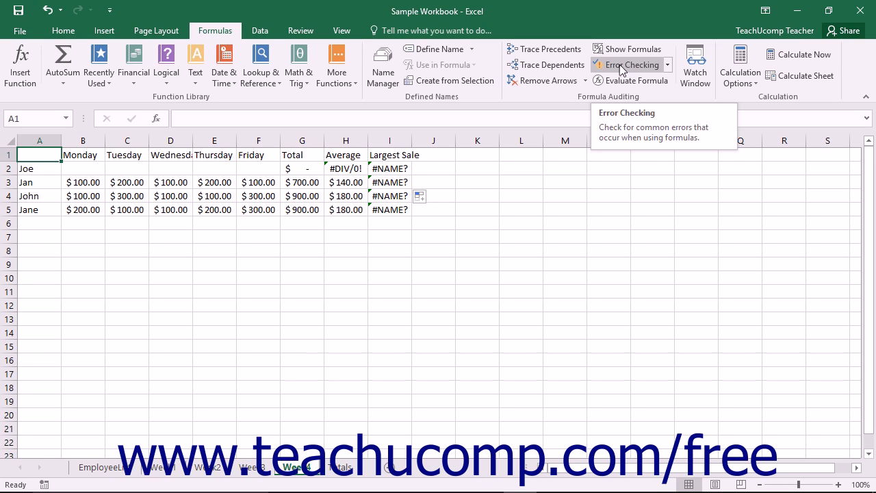
{"action": "mouse_move", "coordinate": [260, 31]}
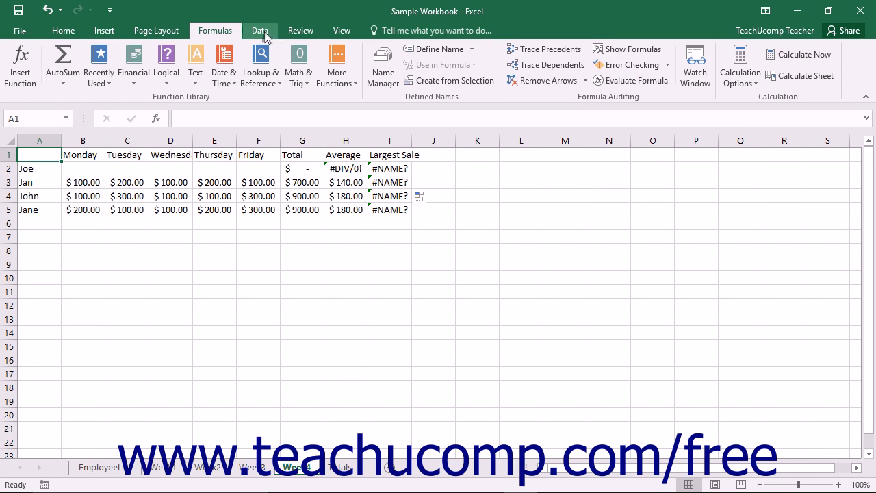
{"action": "mouse_move", "coordinate": [547, 65]}
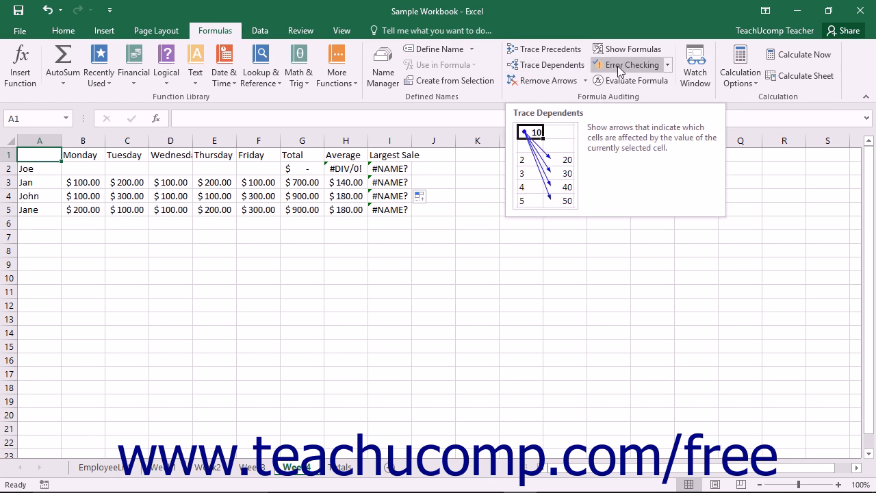
{"action": "mouse_move", "coordinate": [630, 64]}
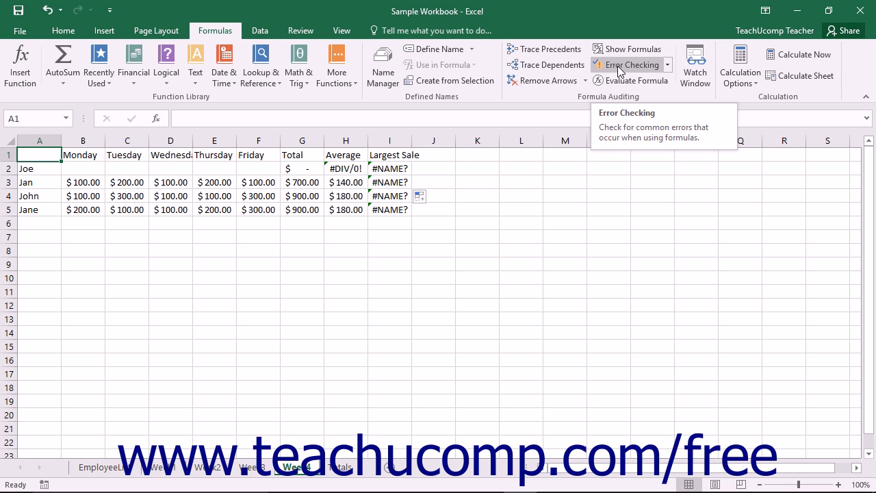
Run Error Checking from the Formulas ribbon, landing on H2's divide-by-zero AVERAGE error.
{"action": "left_click", "coordinate": [630, 64]}
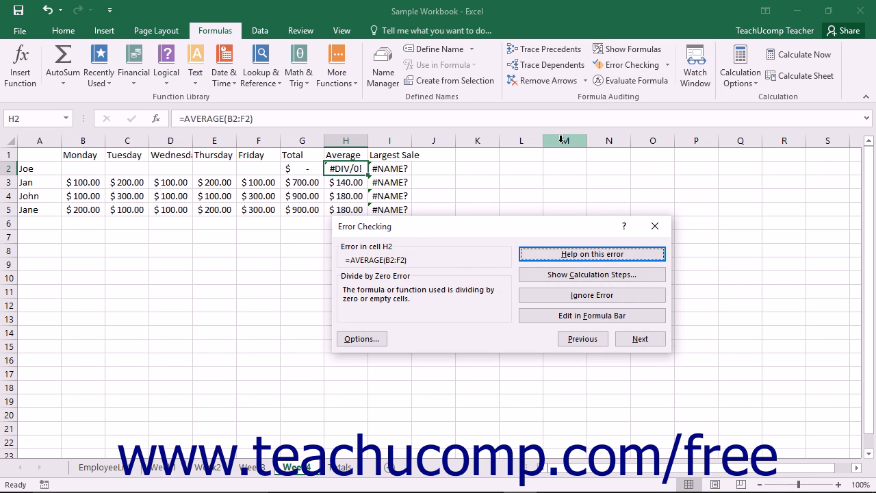
{"action": "mouse_move", "coordinate": [482, 226]}
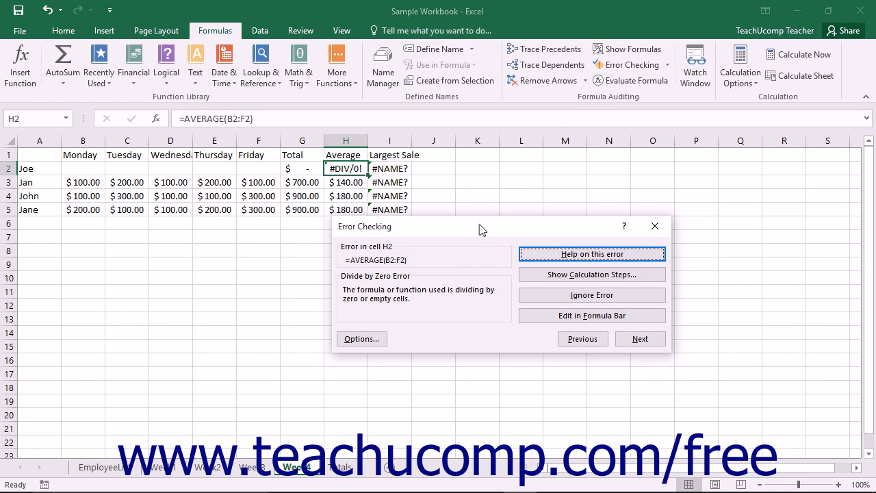
{"action": "left_click", "coordinate": [591, 254]}
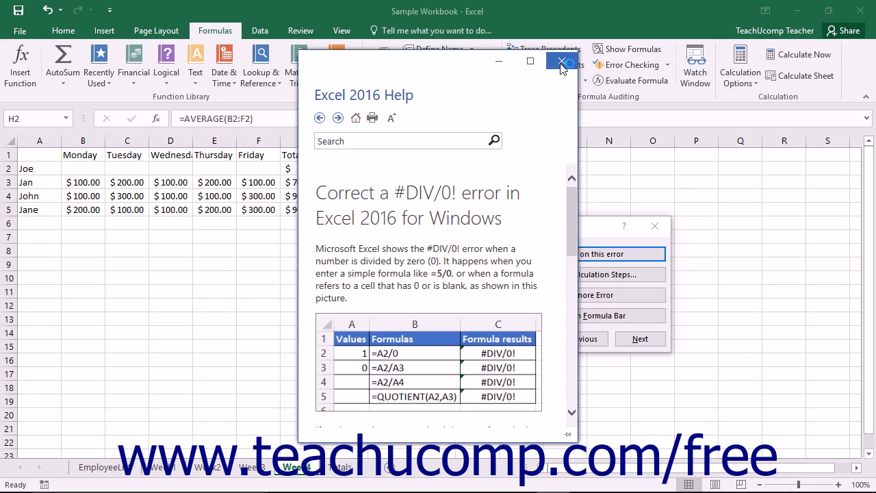
{"action": "mouse_move", "coordinate": [562, 65]}
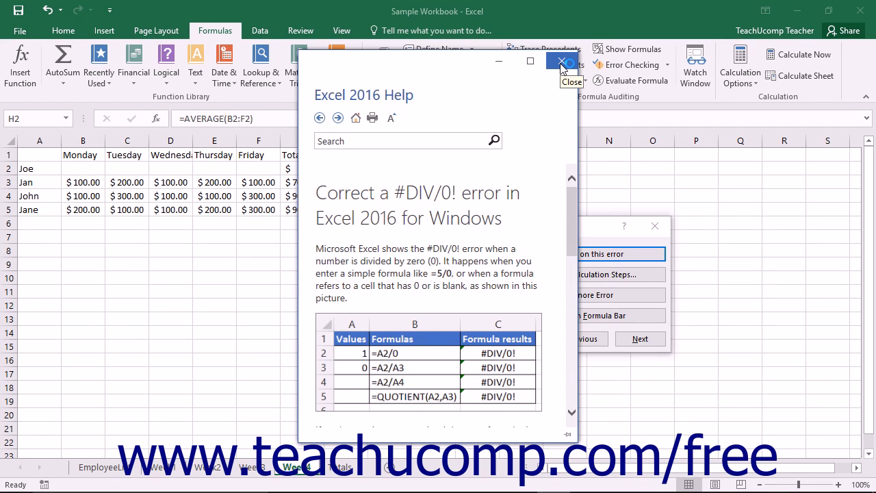
{"action": "left_click", "coordinate": [561, 62]}
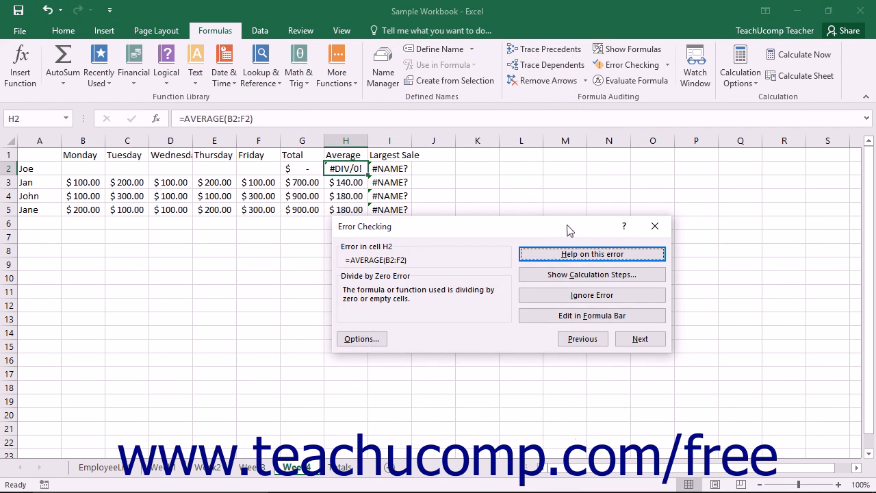
{"action": "mouse_move", "coordinate": [570, 238]}
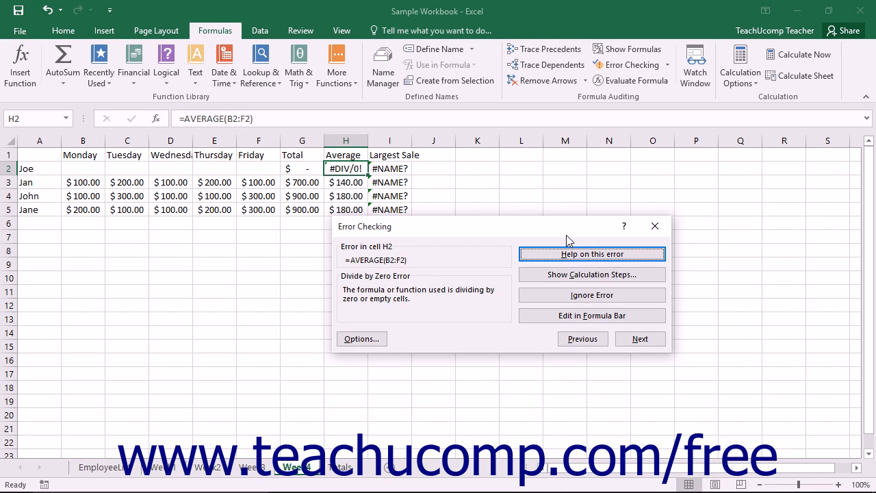
{"action": "mouse_move", "coordinate": [592, 274]}
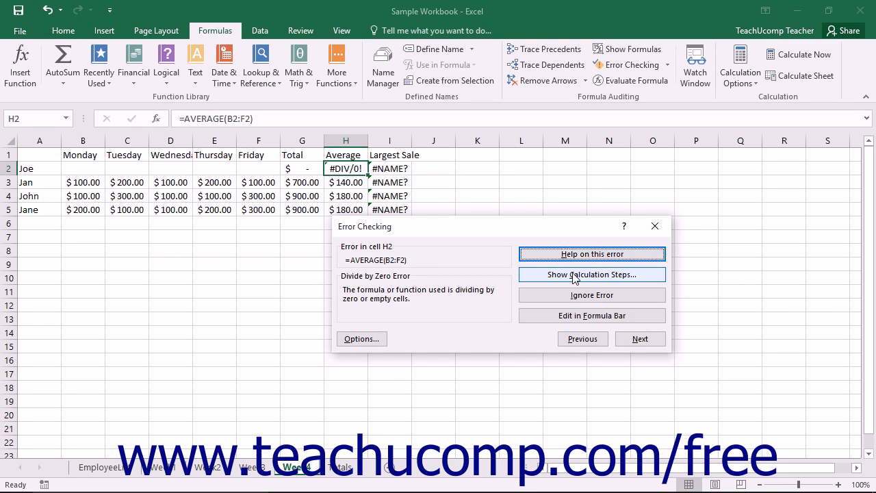
Evaluate H2's =AVERAGE(B2:F2) step by step, then leave the Evaluate Formula window.
{"action": "left_click", "coordinate": [592, 274]}
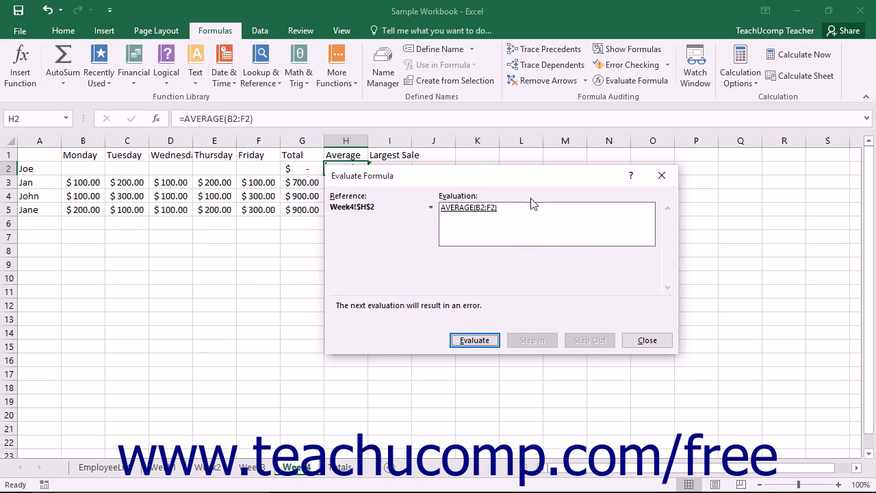
{"action": "left_click", "coordinate": [473, 340]}
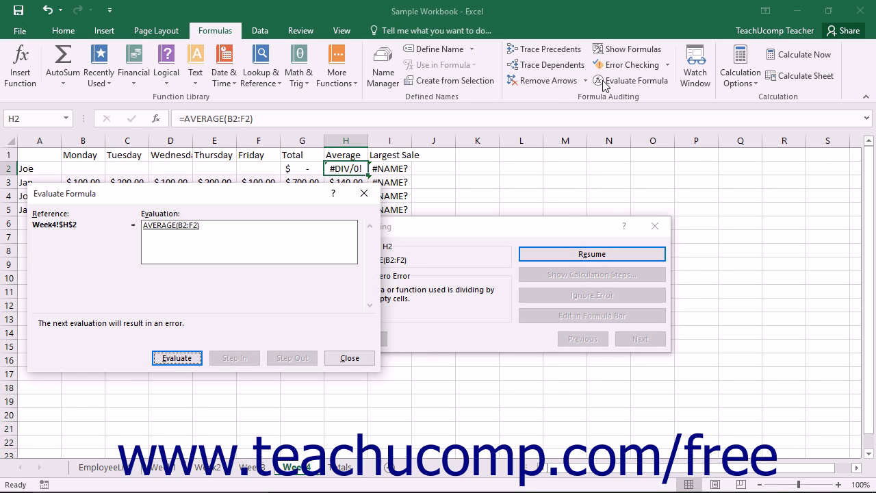
{"action": "mouse_move", "coordinate": [589, 96]}
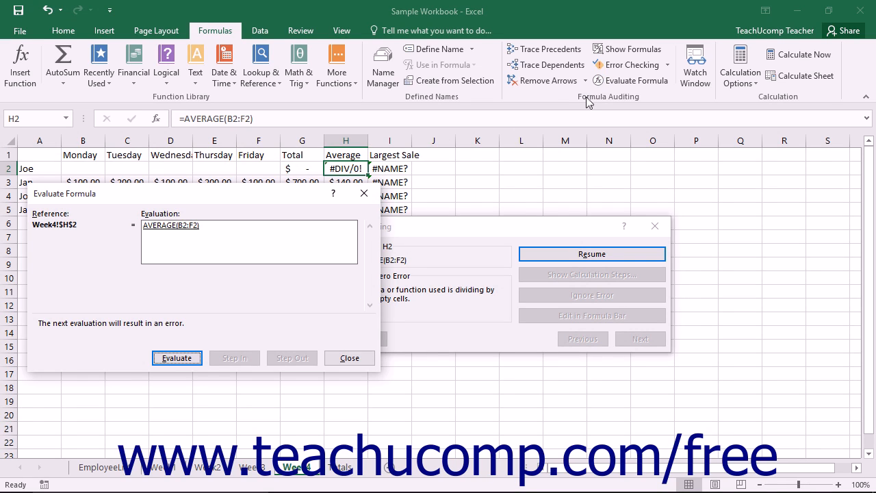
{"action": "mouse_move", "coordinate": [523, 123]}
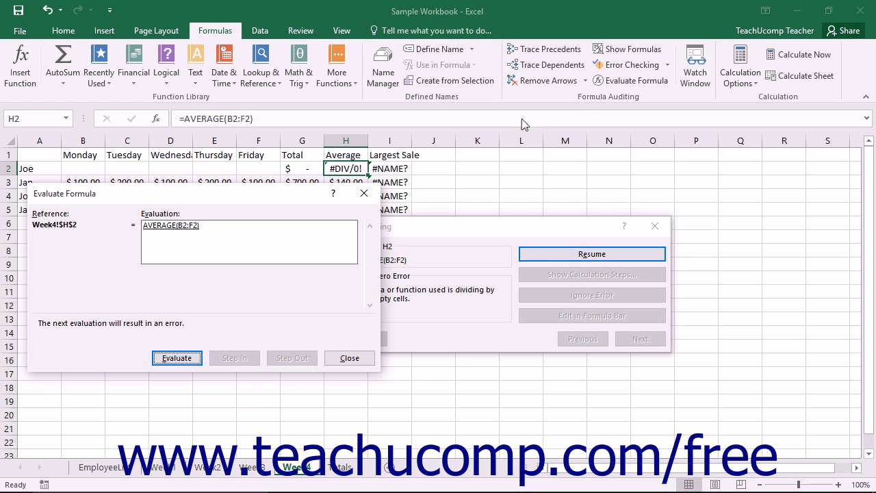
{"action": "mouse_move", "coordinate": [200, 199]}
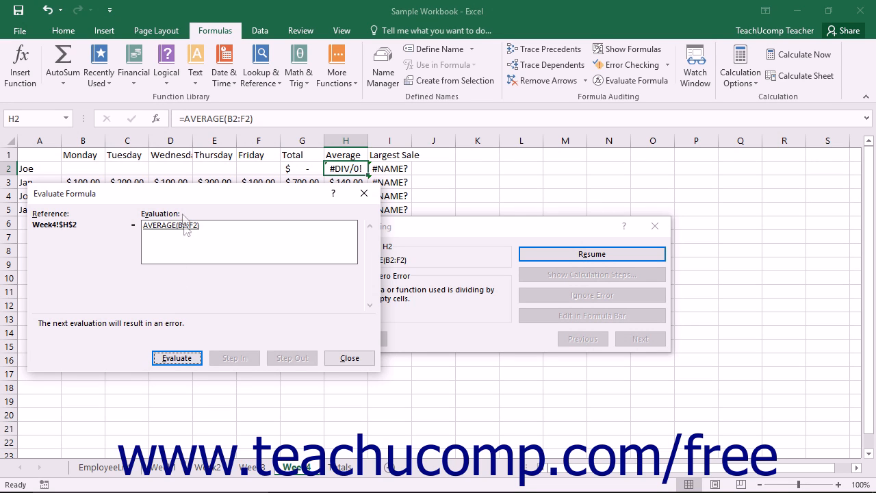
{"action": "mouse_move", "coordinate": [186, 247]}
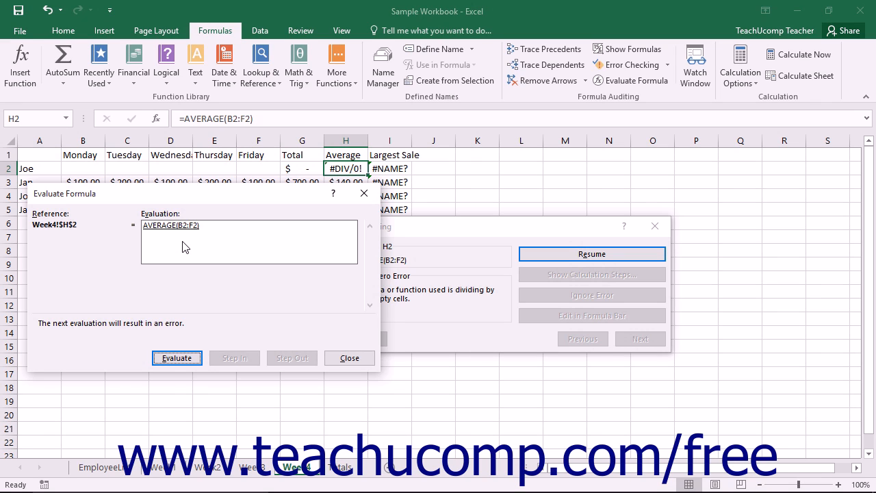
{"action": "mouse_move", "coordinate": [263, 340]}
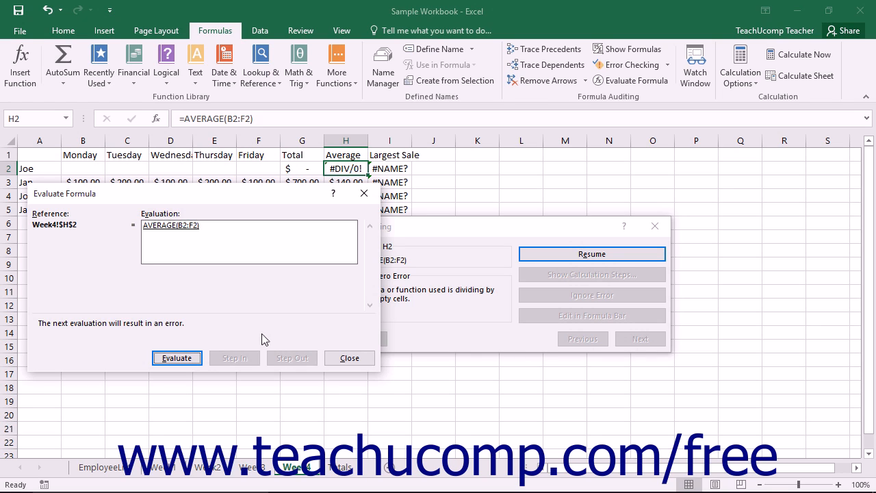
{"action": "mouse_move", "coordinate": [252, 358]}
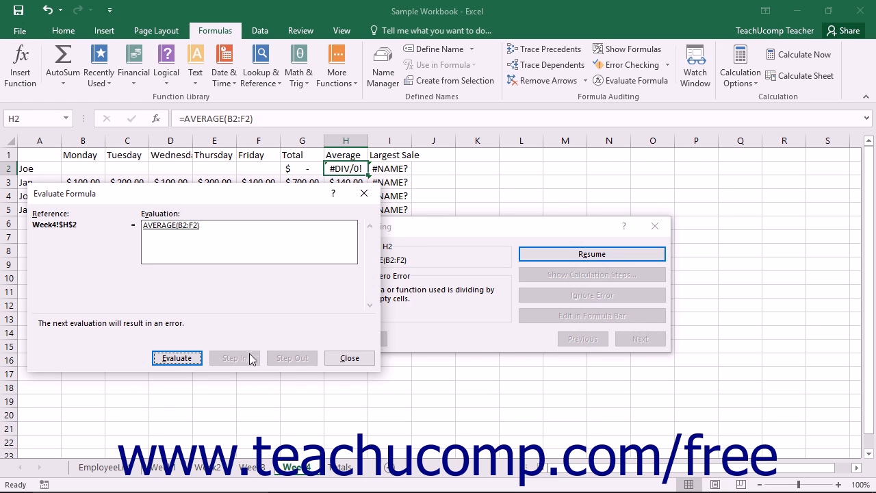
{"action": "mouse_move", "coordinate": [252, 361]}
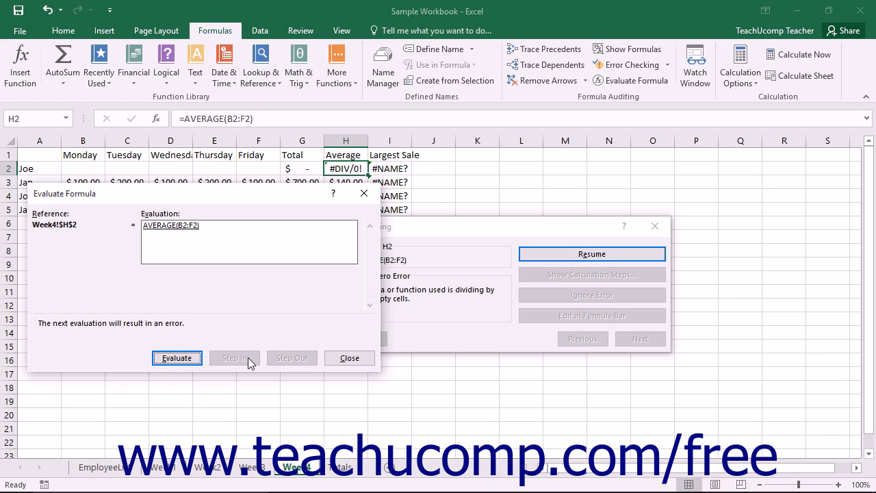
{"action": "mouse_move", "coordinate": [290, 363]}
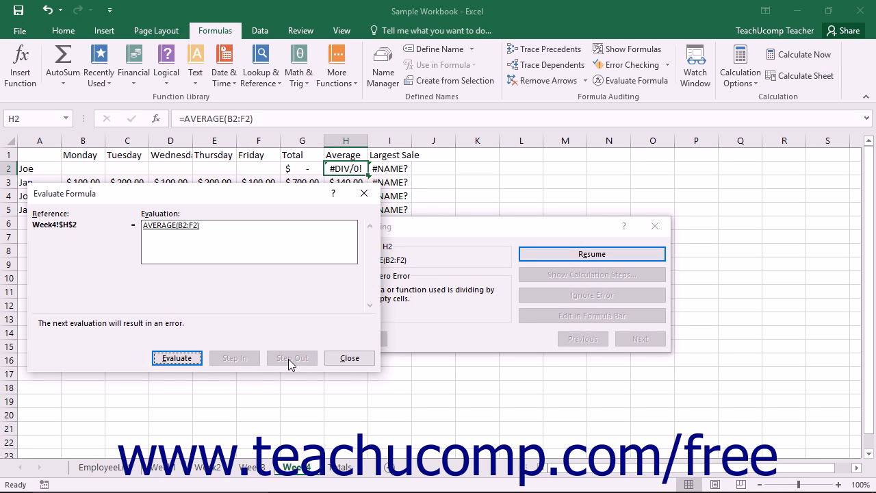
{"action": "mouse_move", "coordinate": [349, 359]}
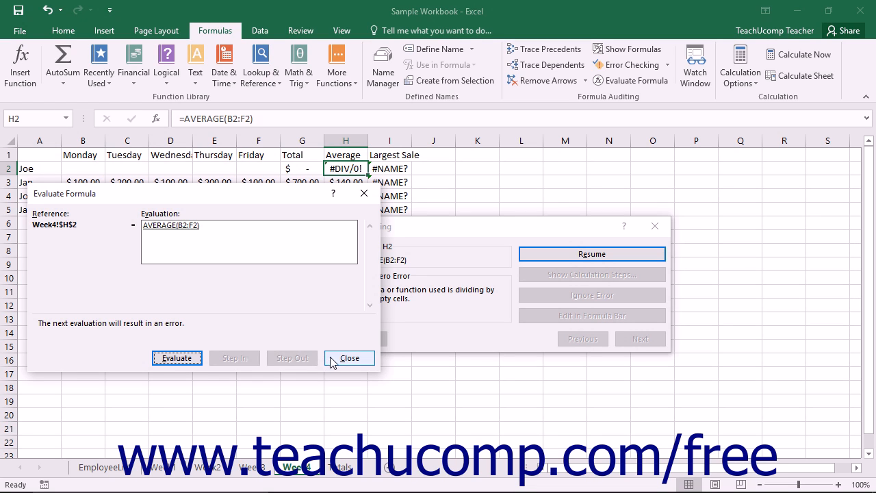
{"action": "mouse_move", "coordinate": [340, 361]}
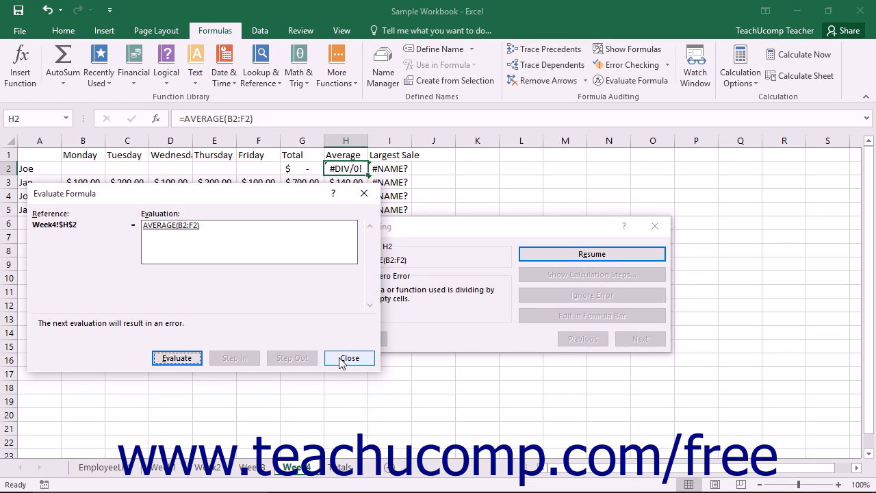
{"action": "left_click", "coordinate": [349, 359]}
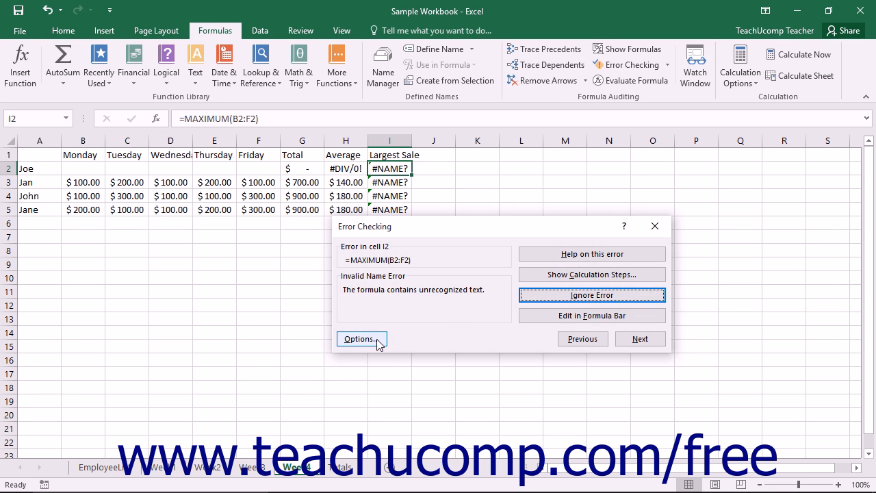
Reset Ignored Errors in Excel Options and confirm, returning to the I2 name error.
{"action": "left_click", "coordinate": [362, 340]}
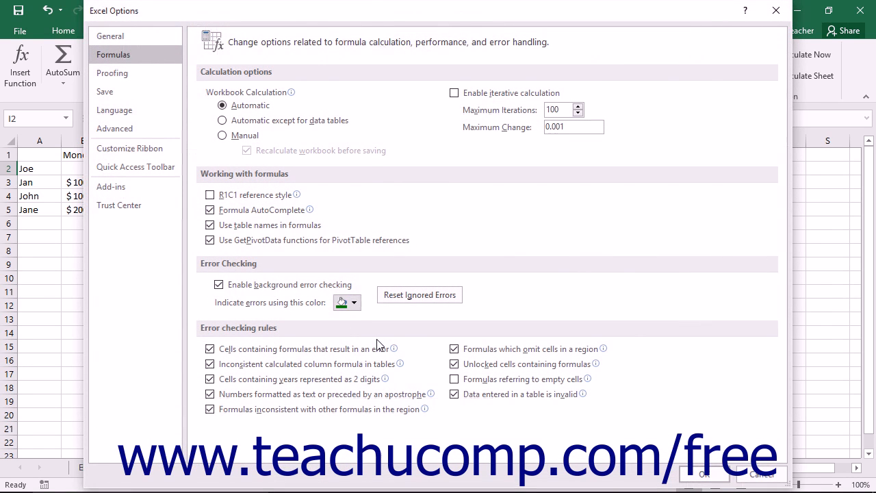
{"action": "mouse_move", "coordinate": [418, 337]}
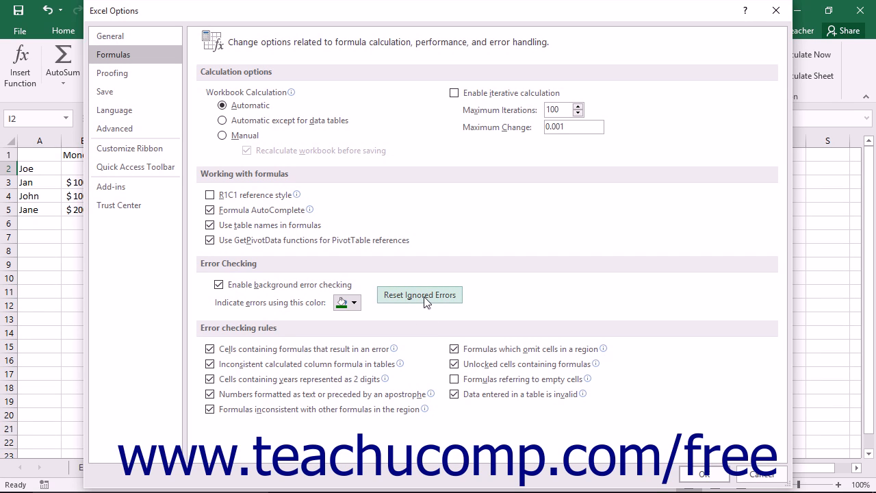
{"action": "left_click", "coordinate": [419, 294]}
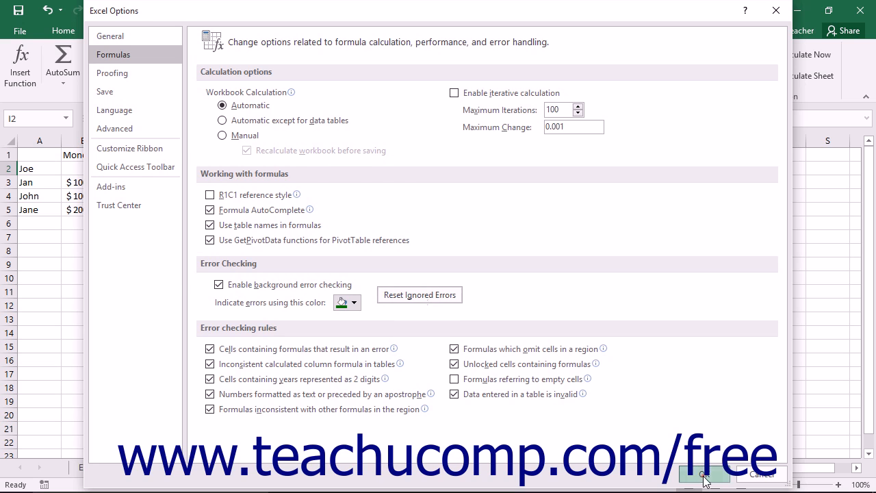
{"action": "left_click", "coordinate": [704, 474]}
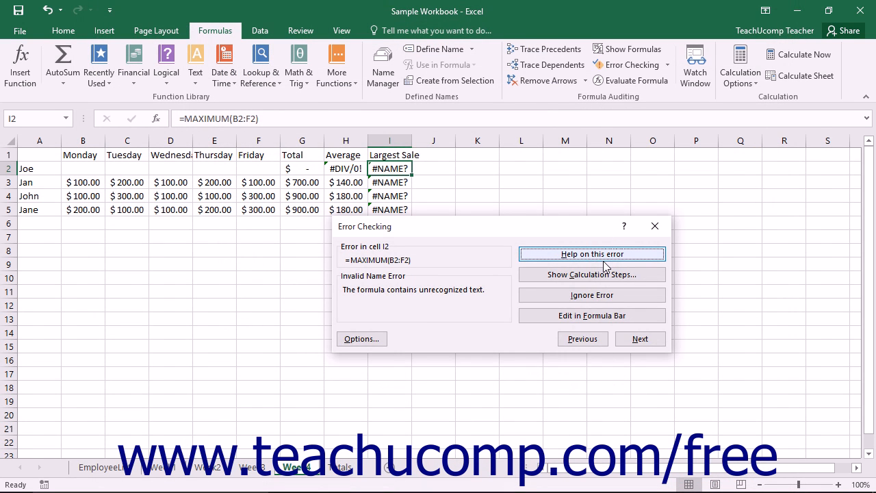
{"action": "mouse_move", "coordinate": [592, 315]}
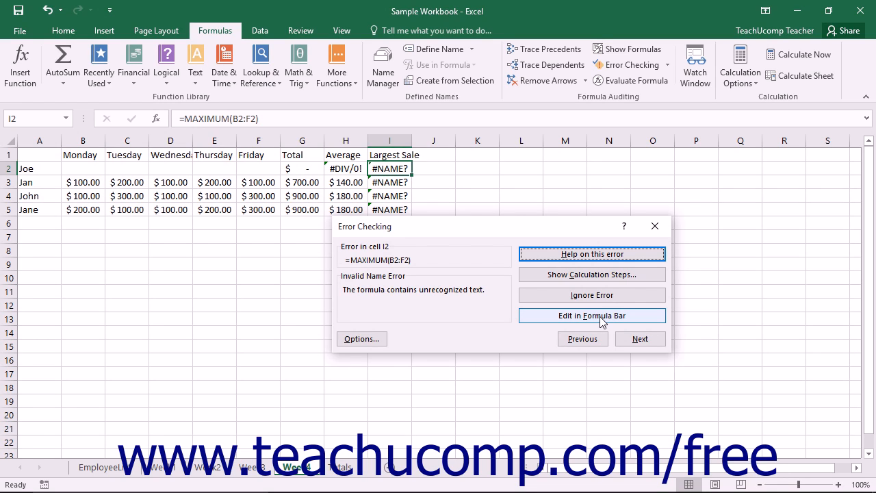
{"action": "mouse_move", "coordinate": [639, 339]}
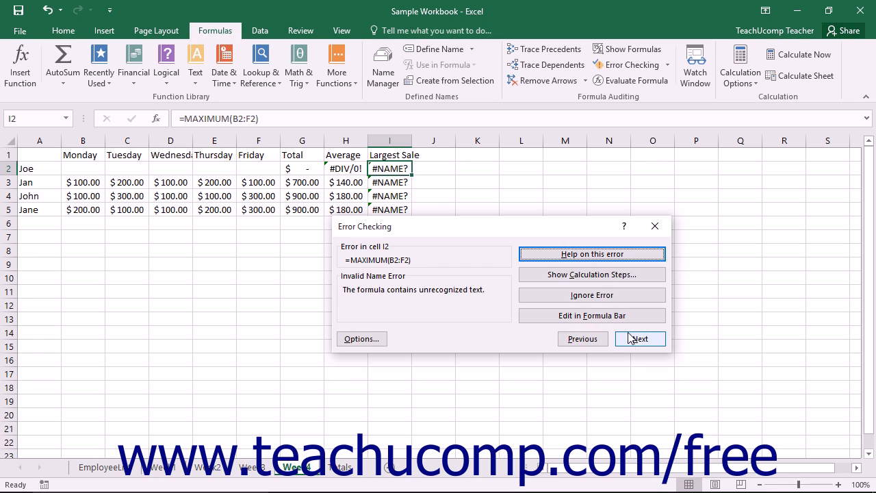
Put I2's =MAXIMUM(B2:F2) formula into edit mode in the formula bar.
{"action": "left_click", "coordinate": [591, 315]}
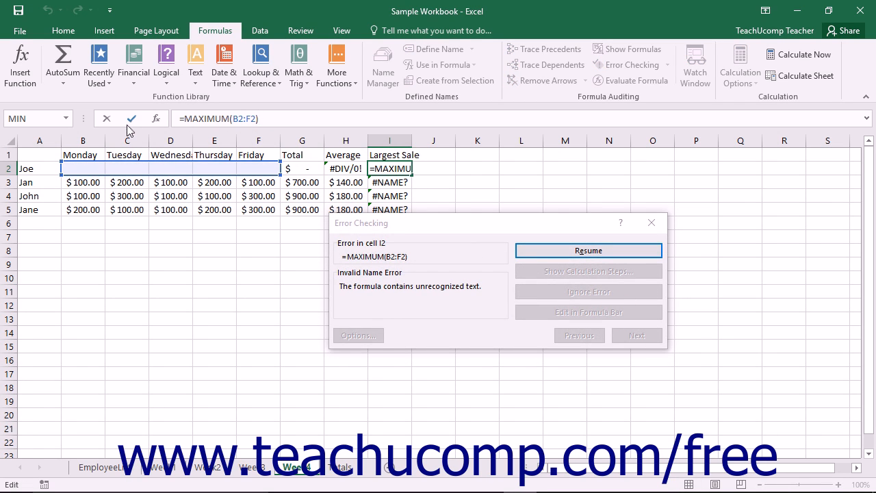
{"action": "mouse_move", "coordinate": [131, 118]}
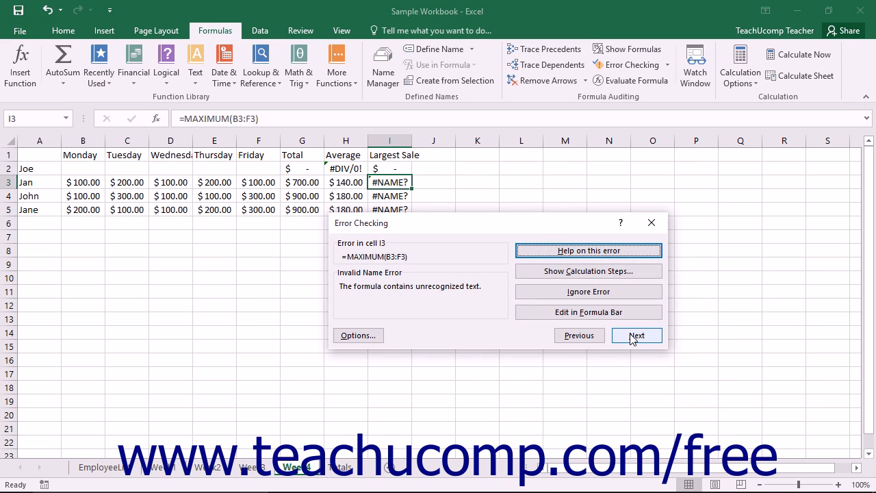
{"action": "mouse_move", "coordinate": [637, 340]}
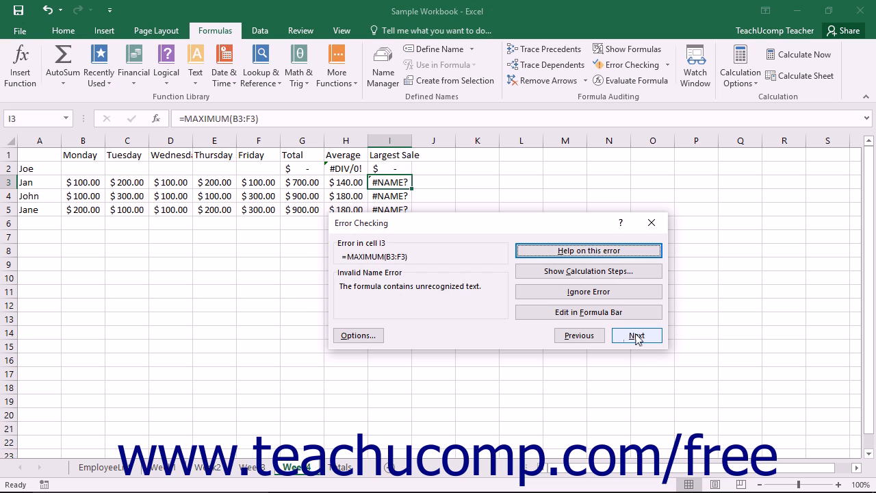
Step through the #NAME? errors in I3, I4 and I5 until the sheet check completes.
{"action": "left_click", "coordinate": [636, 336]}
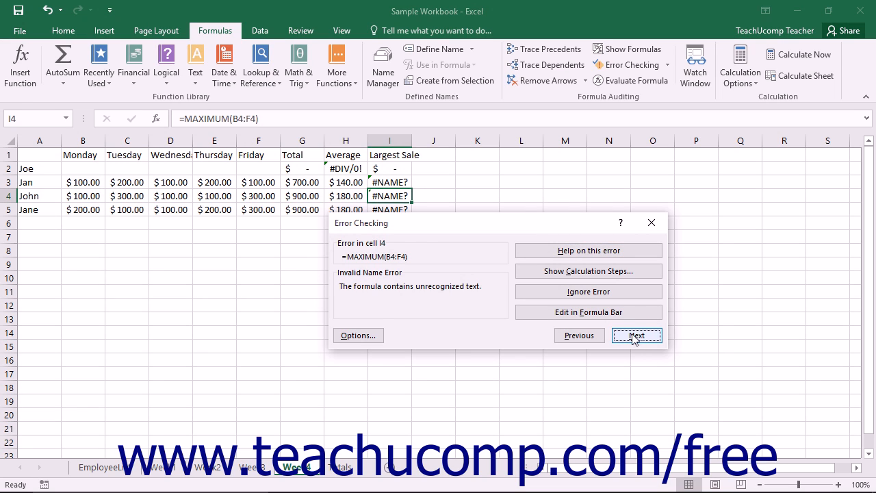
{"action": "left_click", "coordinate": [578, 334]}
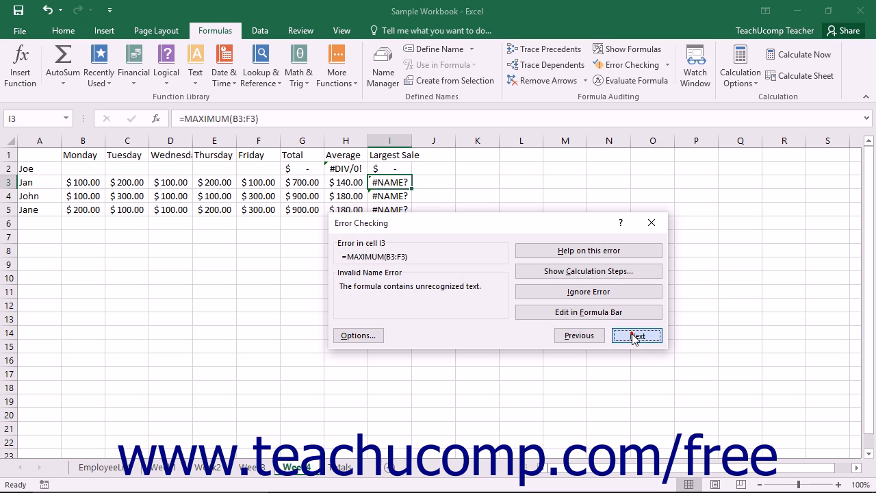
{"action": "left_click", "coordinate": [636, 336]}
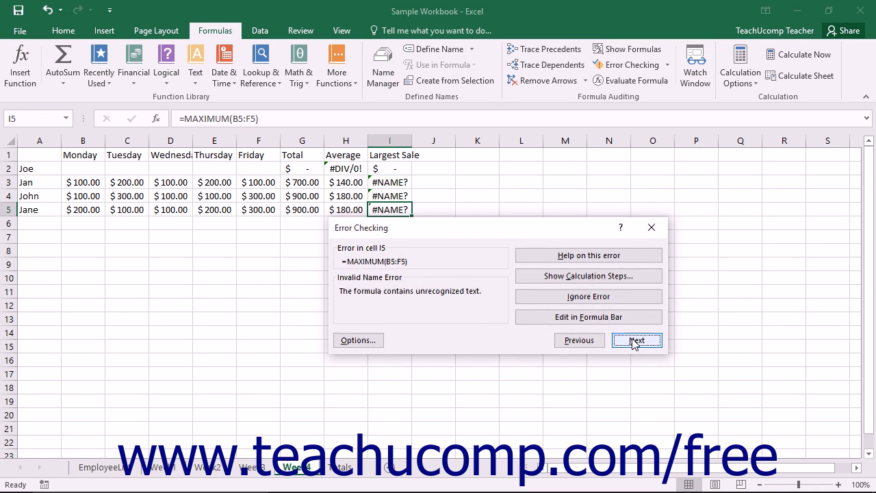
{"action": "left_click", "coordinate": [635, 340]}
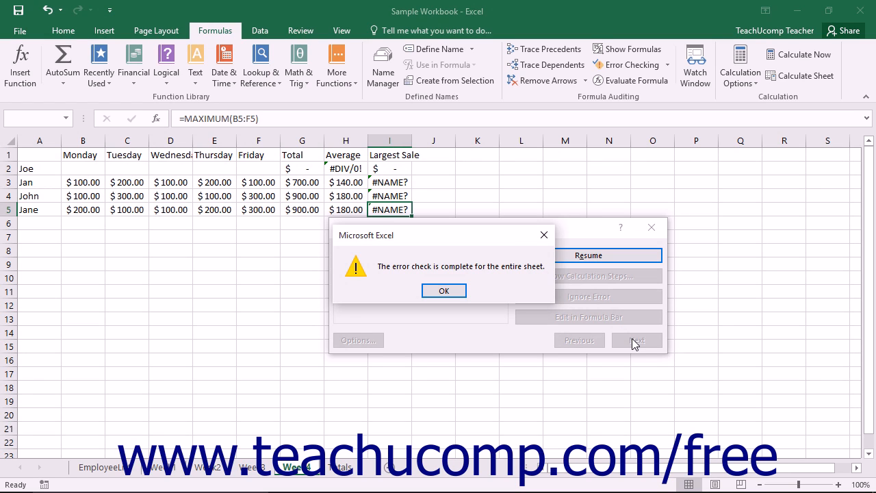
{"action": "mouse_move", "coordinate": [487, 299]}
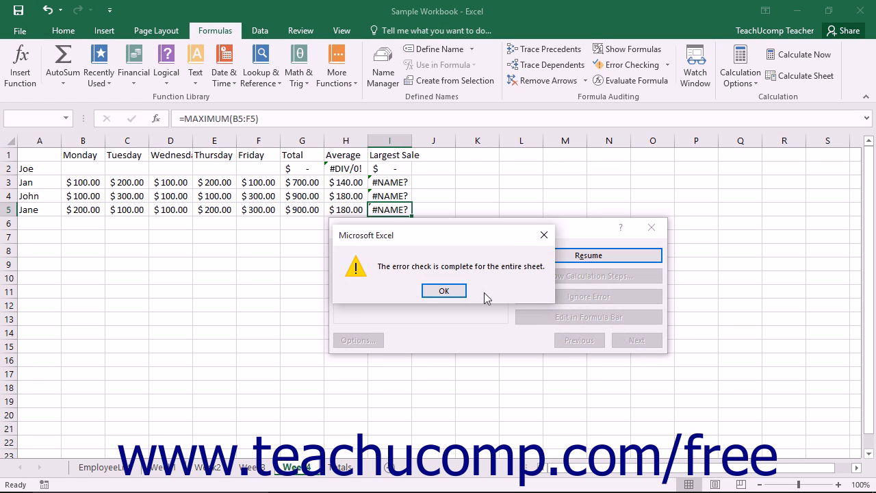
Acknowledge the 'error check is complete' message, closing error checking.
{"action": "left_click", "coordinate": [444, 291]}
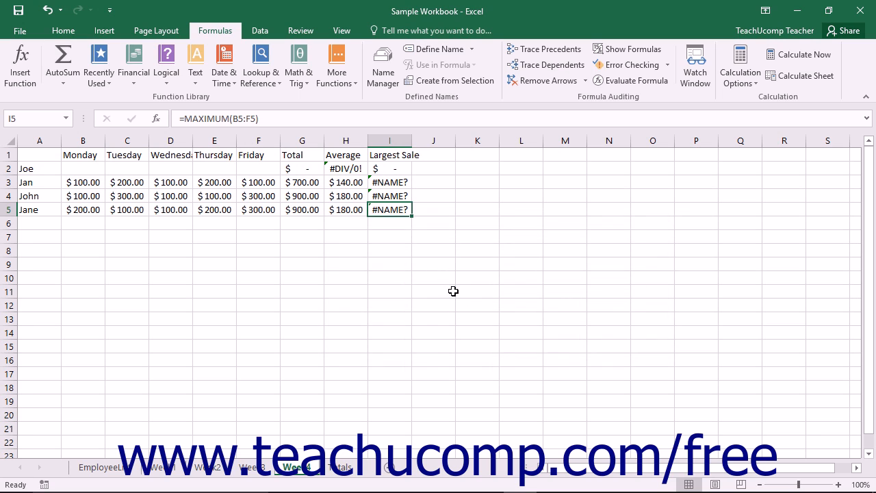